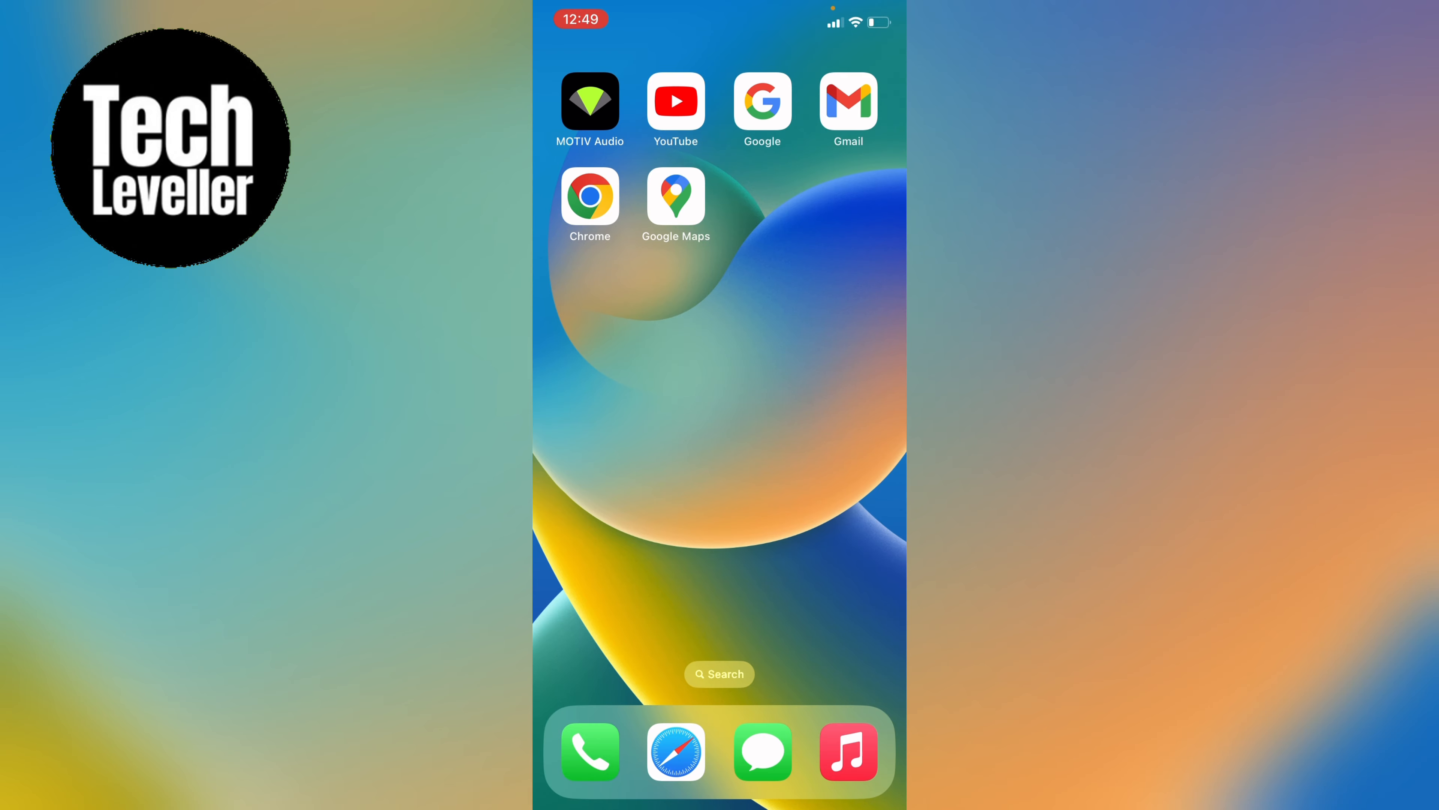
- Launch Google Maps from the home screen, showing the Explore map of downtown Tulsa
{"action": "left_click", "coordinate": [676, 198]}
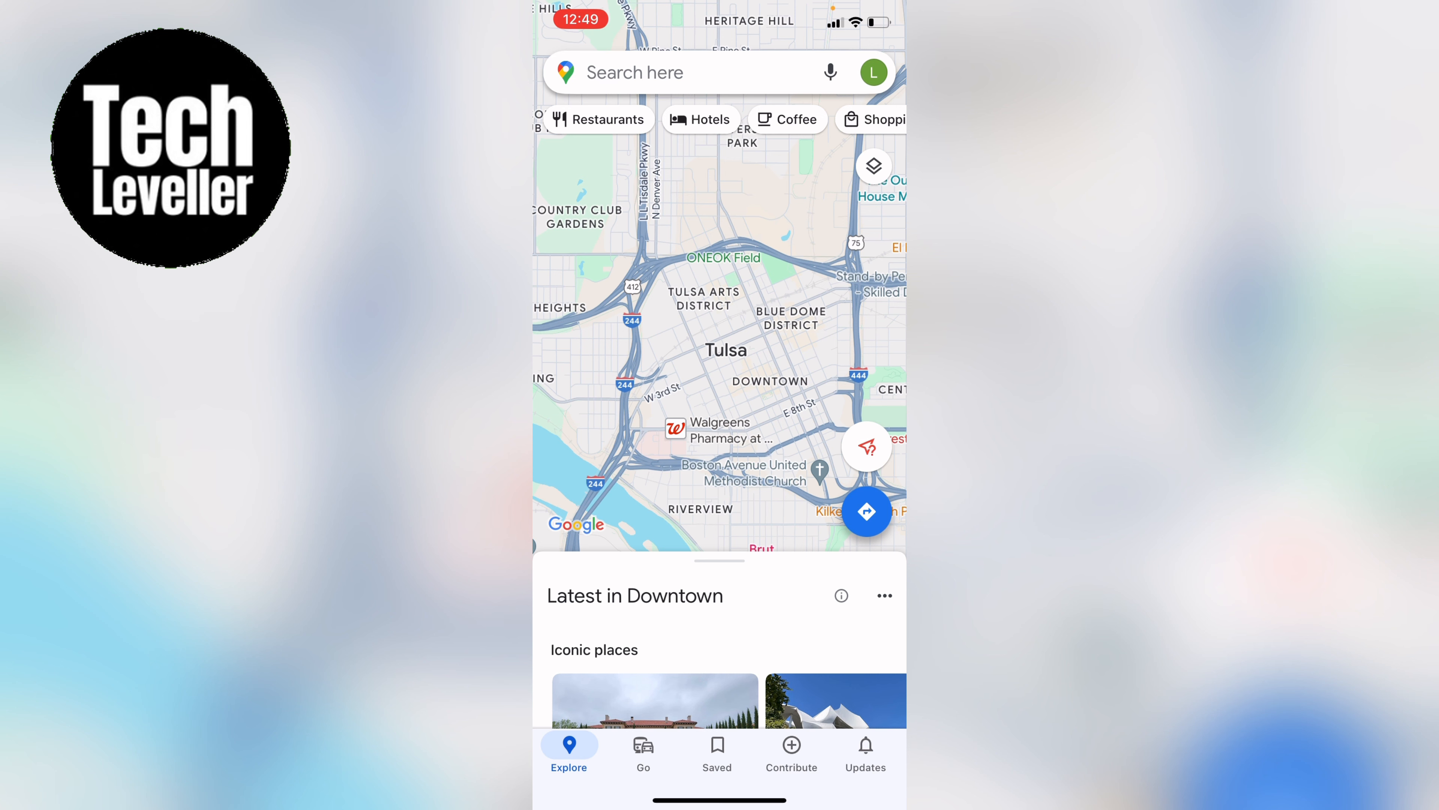
- Go from the profile avatar to the Offline maps page with its 80 MB Local map recommendation
{"action": "left_click", "coordinate": [873, 72]}
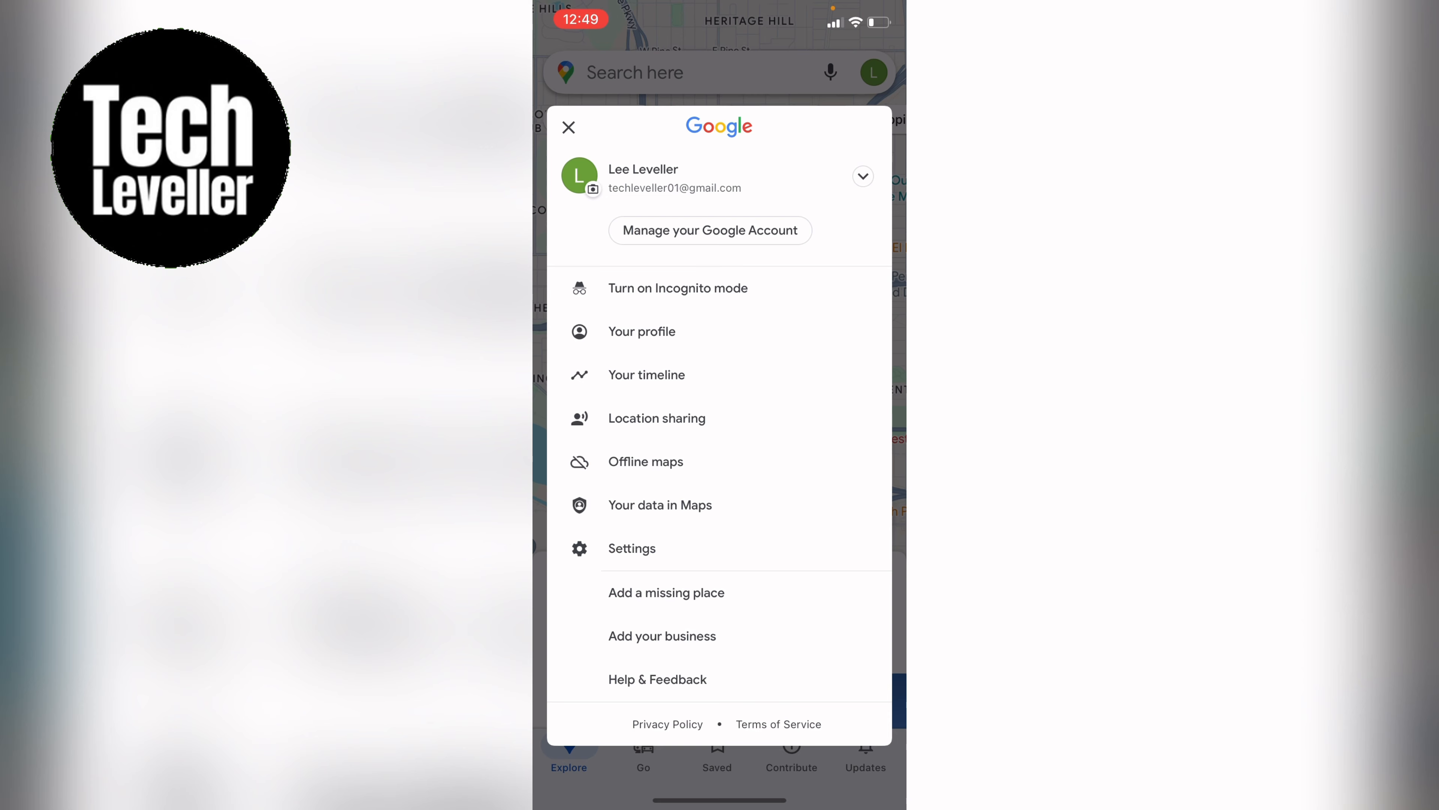
{"action": "left_click", "coordinate": [646, 462]}
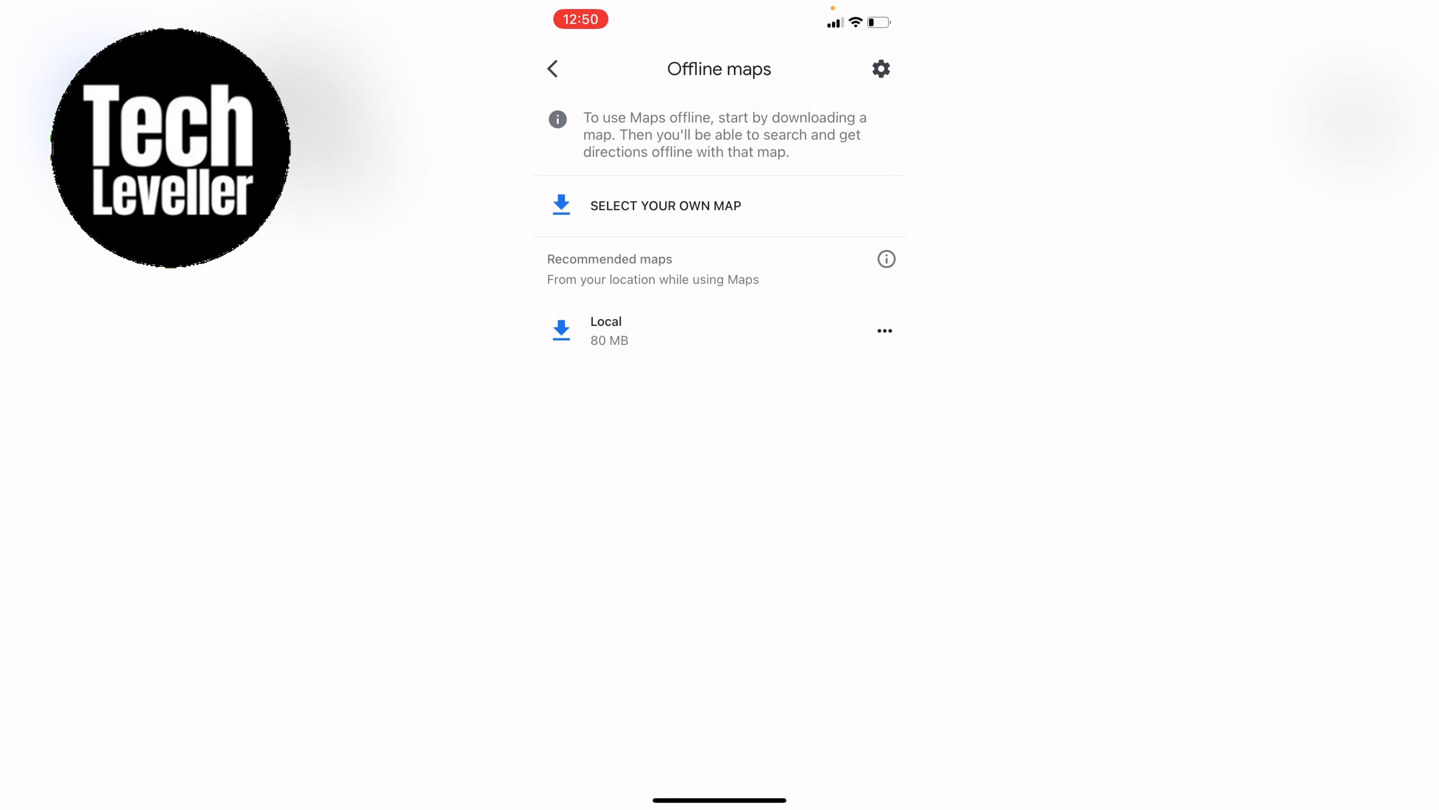
- Choose 'Select your own map' so the blue rectangle frames the Tulsa area, about 25 MB
{"action": "left_click", "coordinate": [606, 330]}
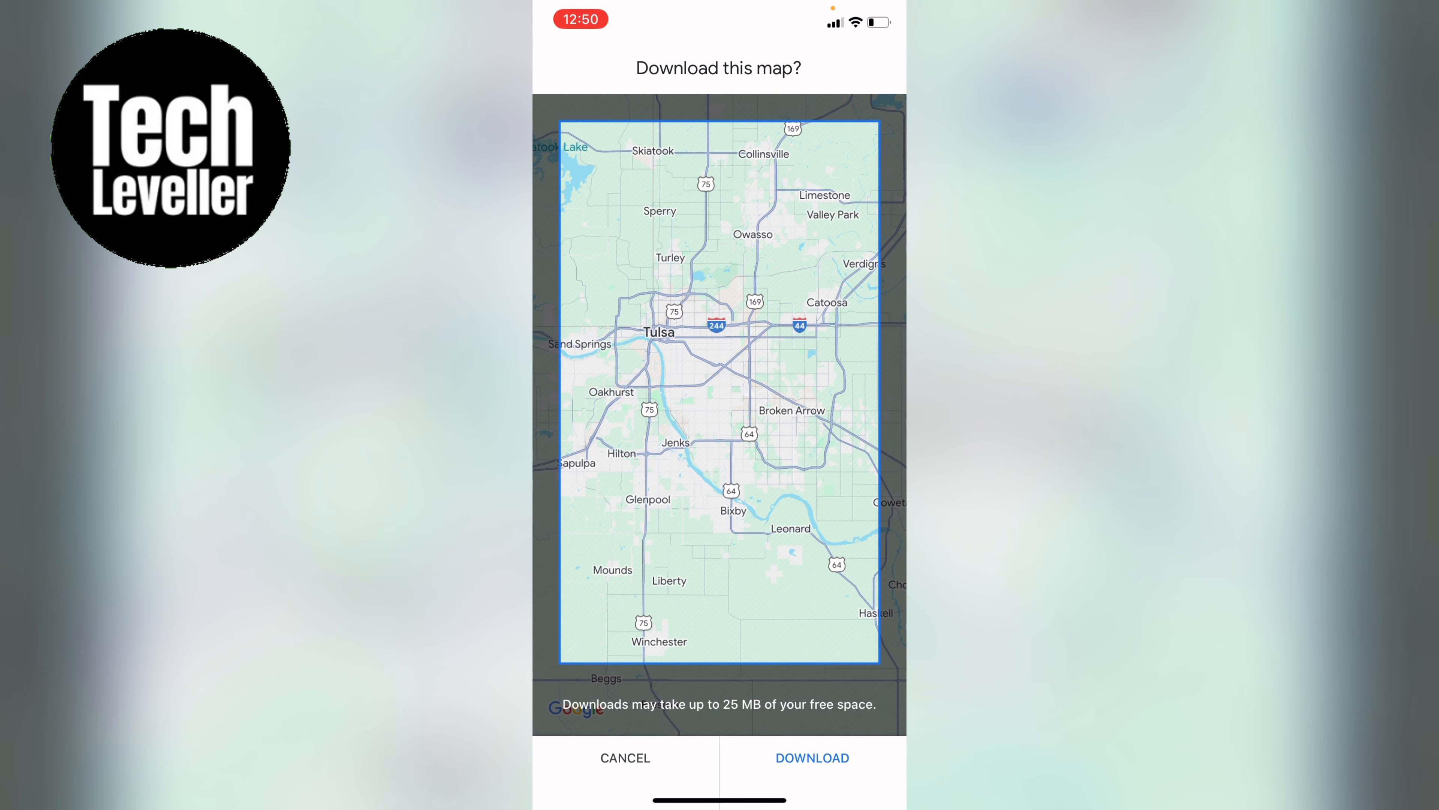
- Download the framed Tulsa map as Map 1 and return to the offline maps list
{"action": "left_click", "coordinate": [813, 757]}
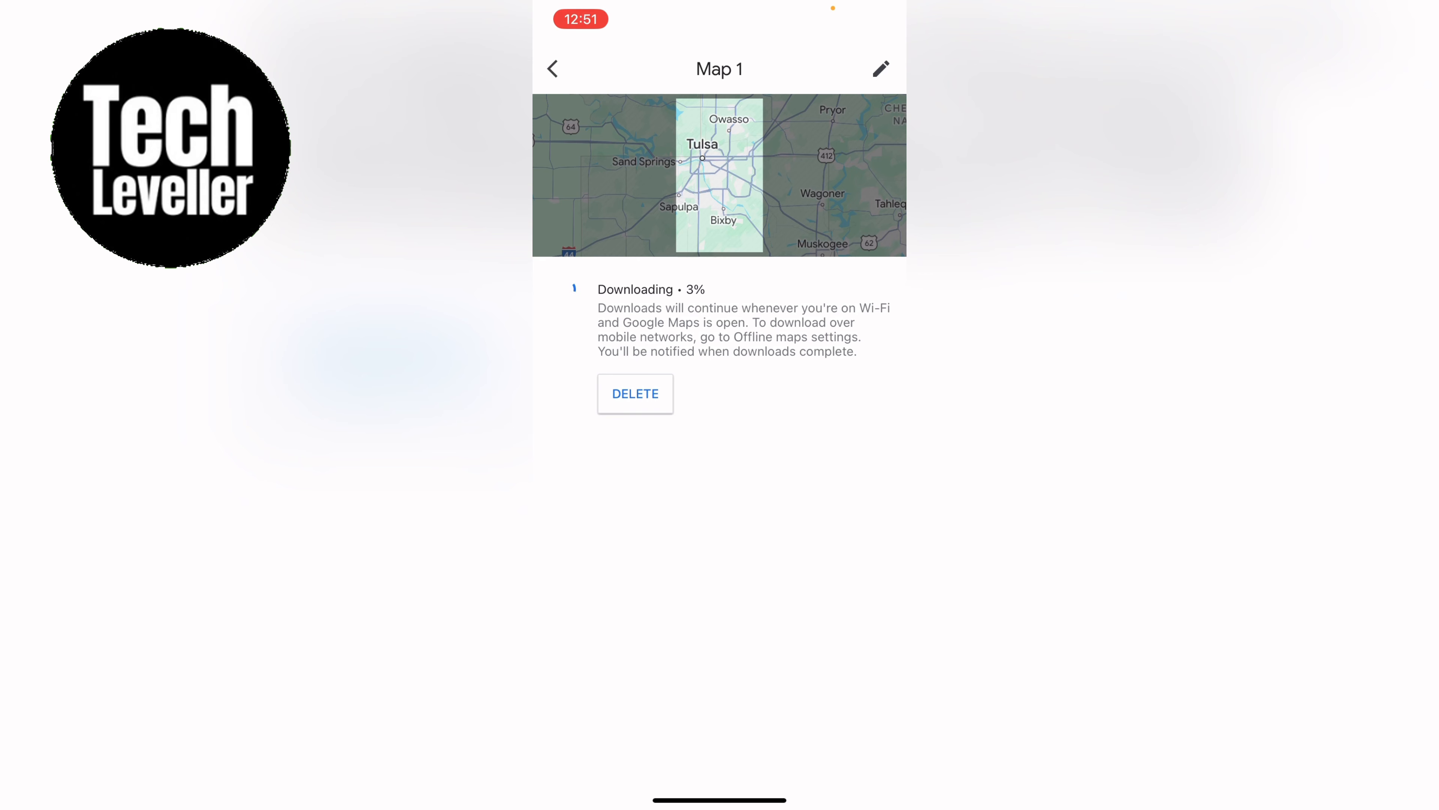
{"action": "left_click", "coordinate": [882, 69]}
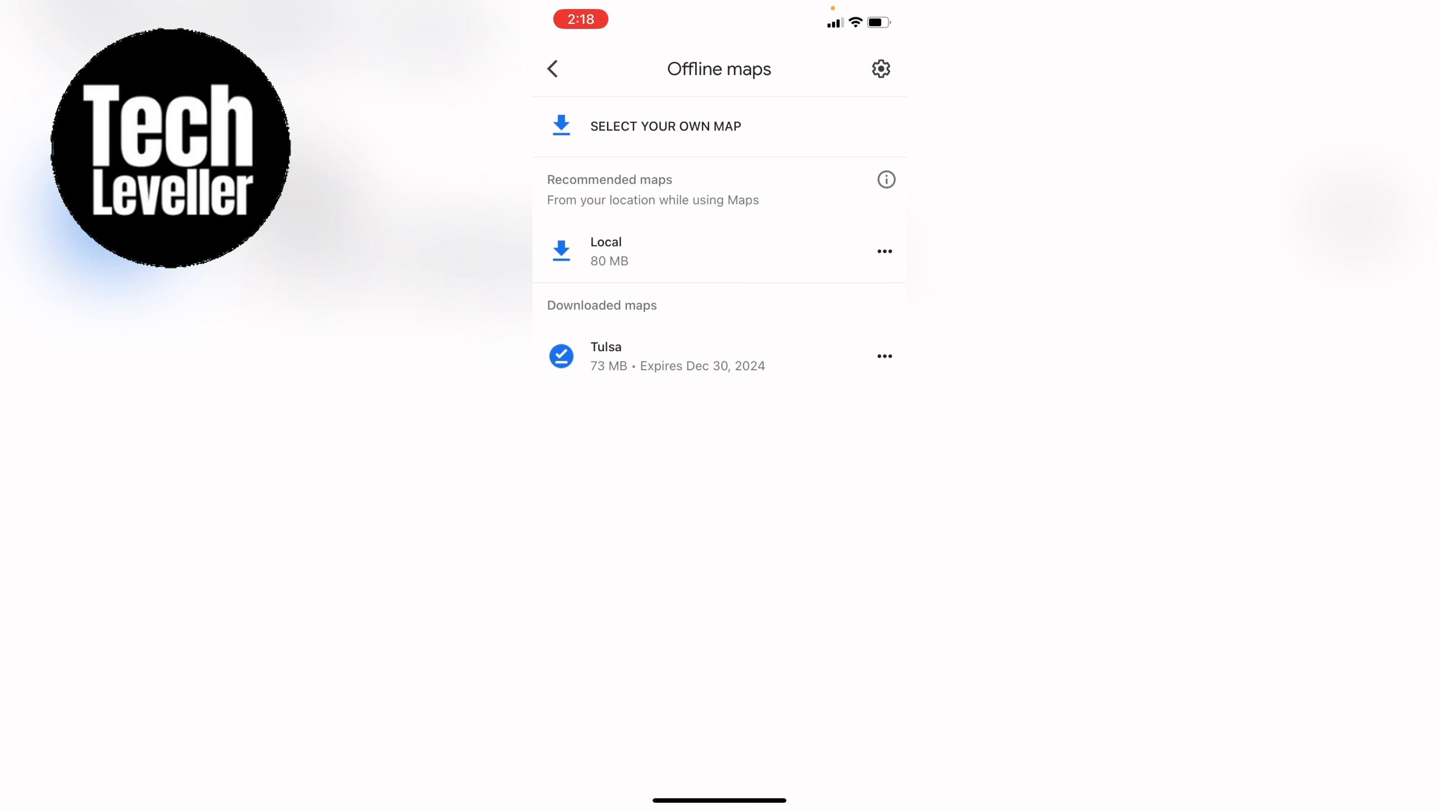
- View the Tulsa map's details, then show its Update, Rename and Delete actions
{"action": "left_click", "coordinate": [606, 348]}
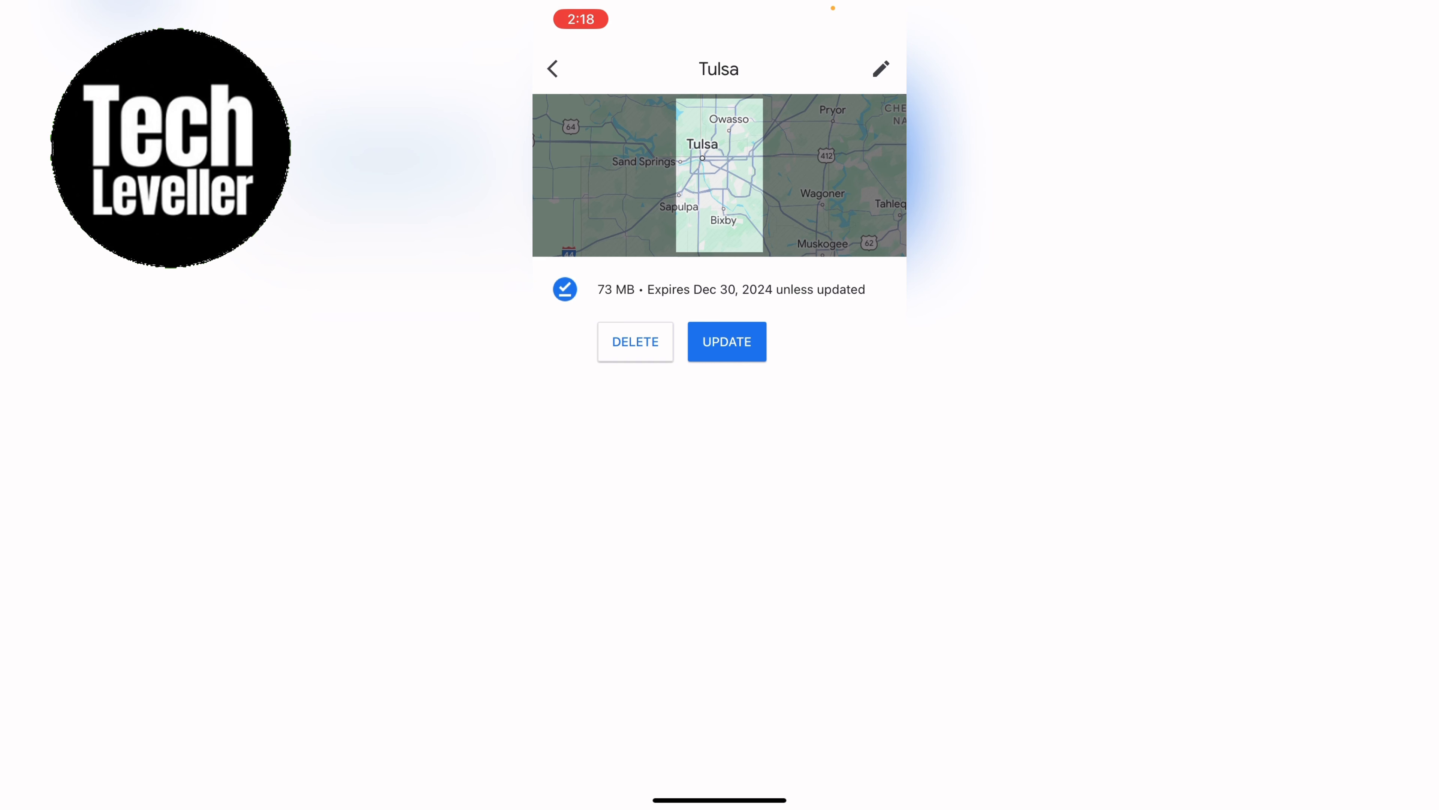
{"action": "left_click", "coordinate": [552, 69]}
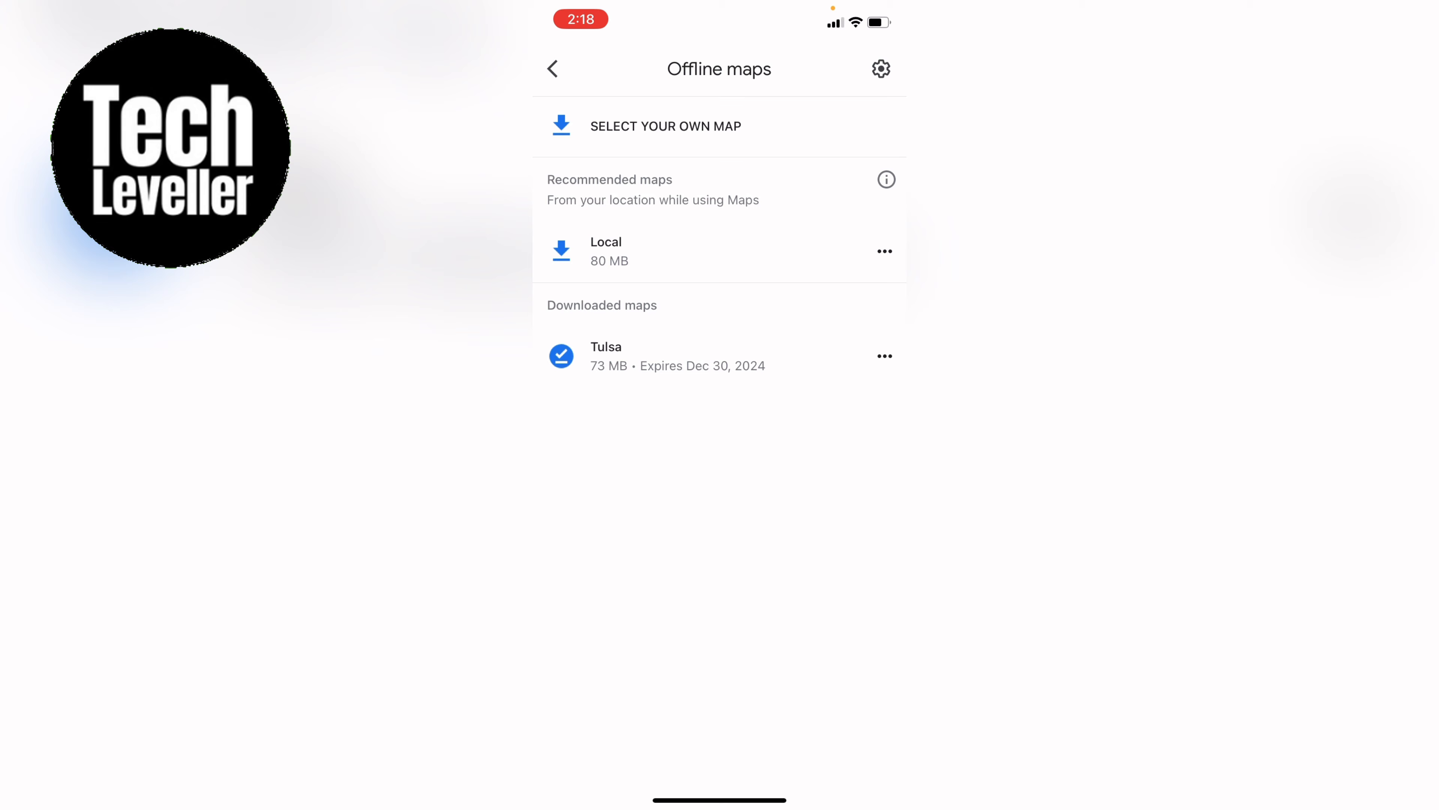
{"action": "left_click", "coordinate": [885, 356]}
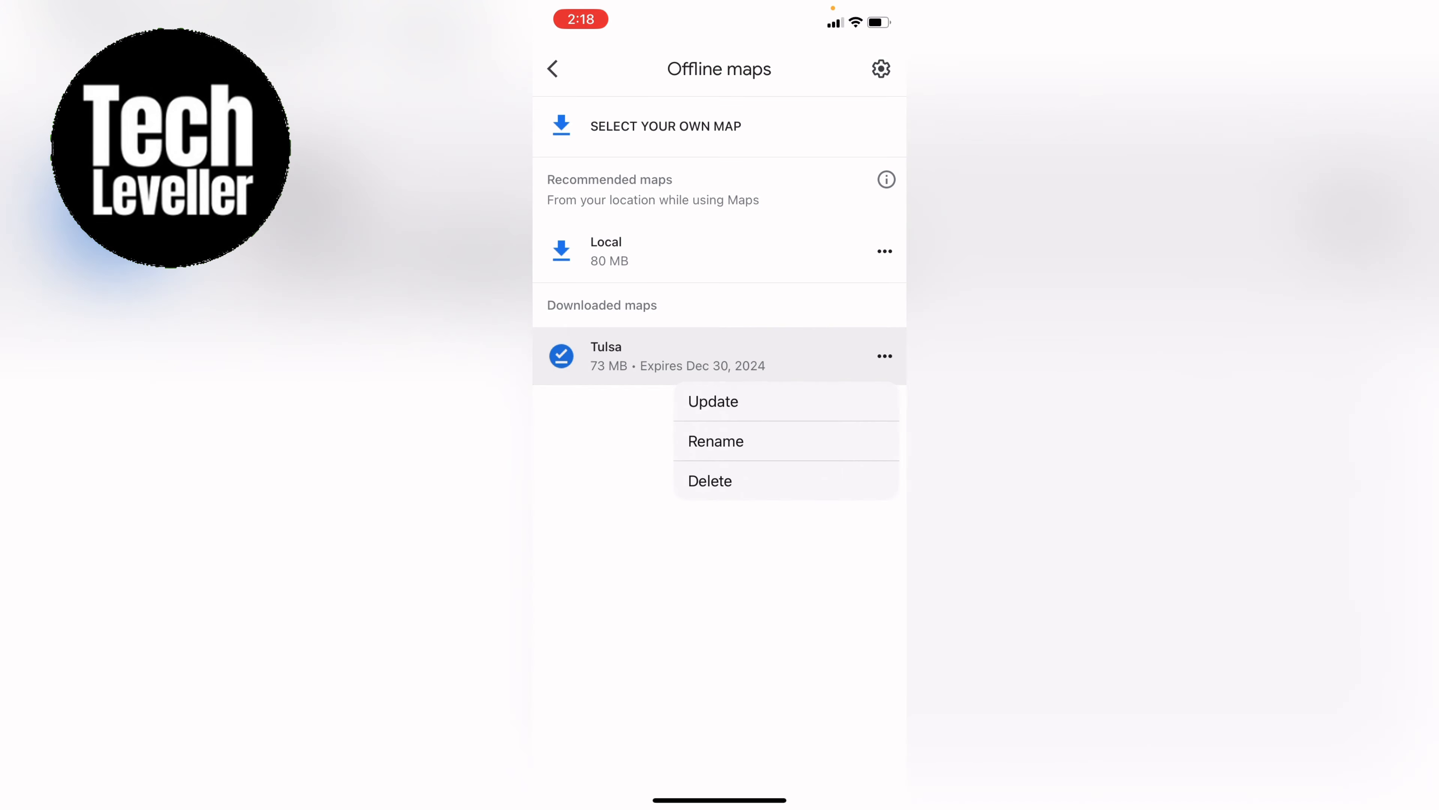